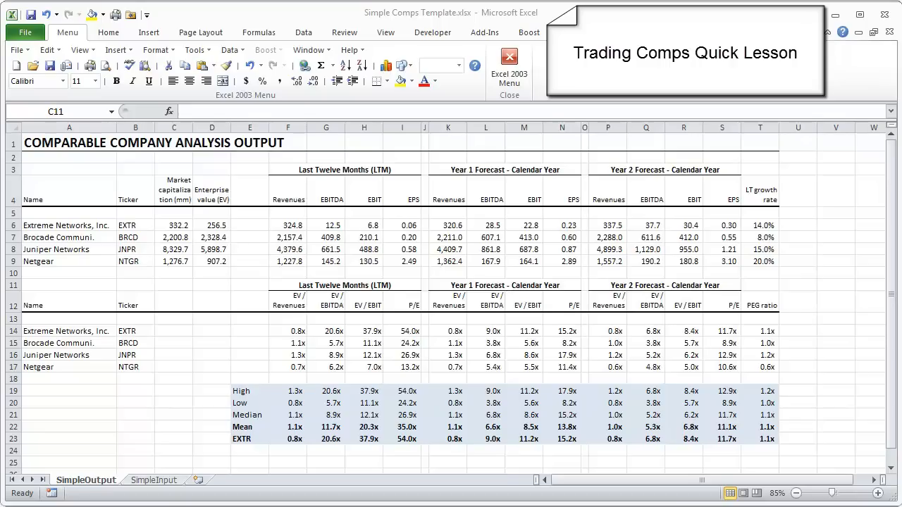
{"action": "left_click", "coordinate": [173, 285]}
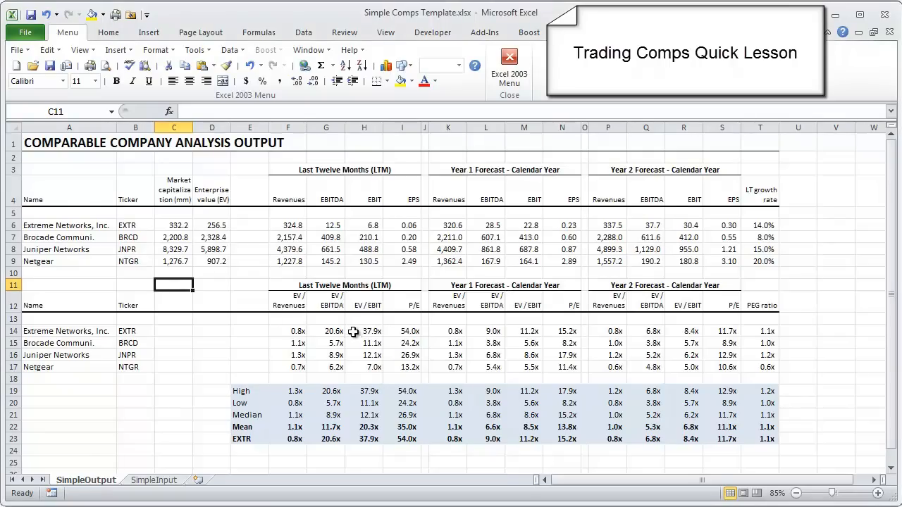
{"action": "mouse_move", "coordinate": [389, 364]}
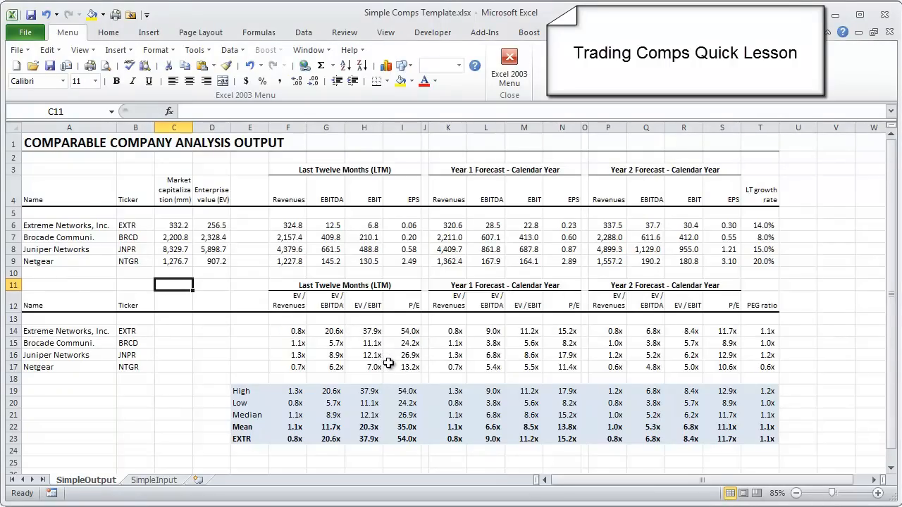
{"action": "mouse_move", "coordinate": [420, 395]}
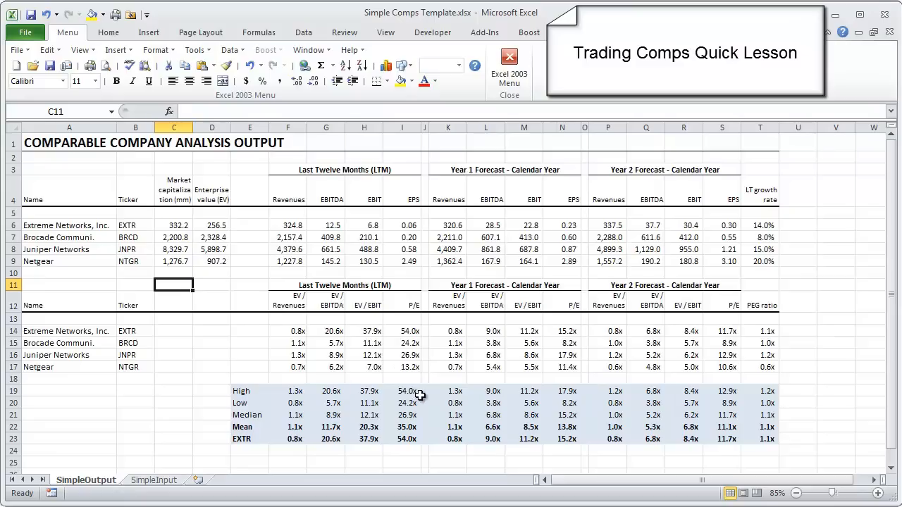
{"action": "mouse_move", "coordinate": [417, 395]}
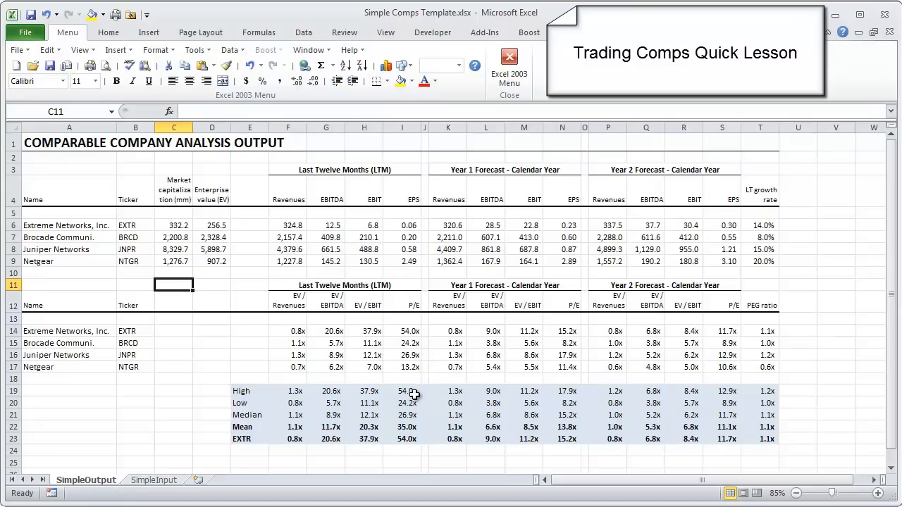
{"action": "mouse_move", "coordinate": [685, 342]}
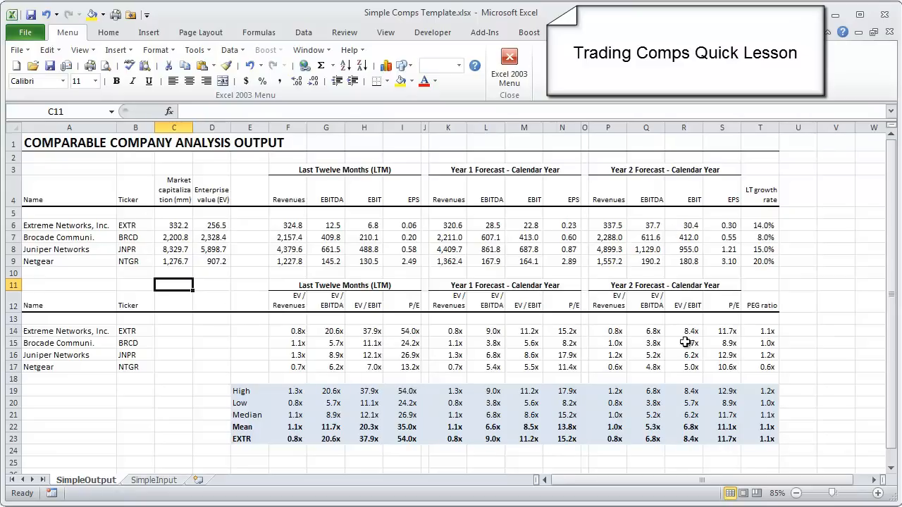
{"action": "mouse_move", "coordinate": [462, 369]}
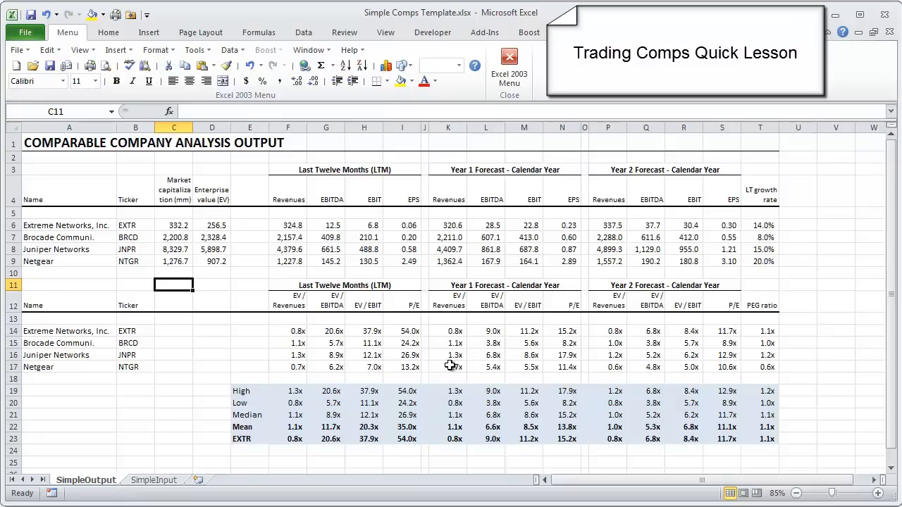
{"action": "mouse_move", "coordinate": [425, 312]}
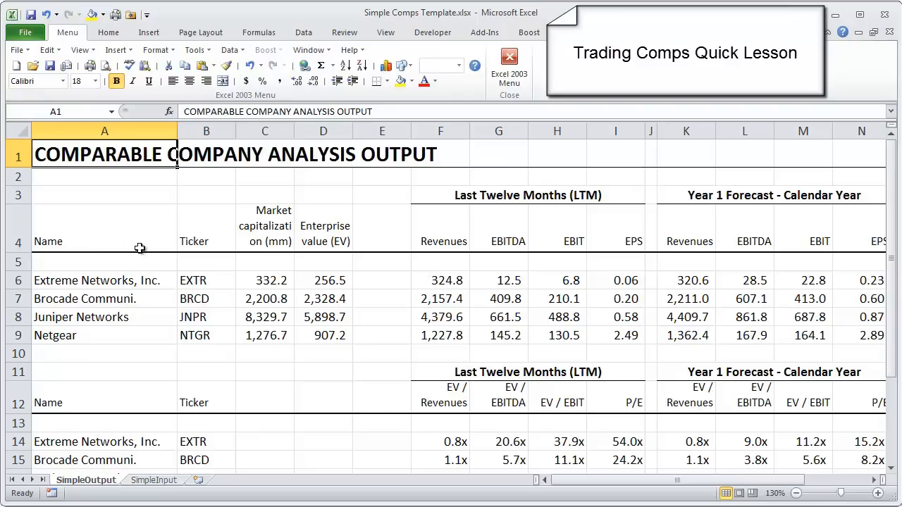
{"action": "left_click_drag", "start_coordinate": [104, 279], "coordinate": [104, 335]}
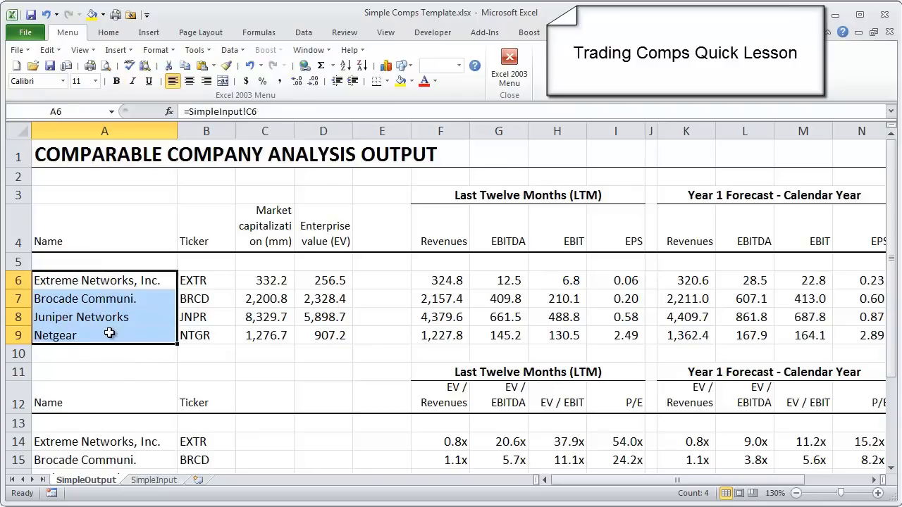
{"action": "left_click", "coordinate": [105, 281]}
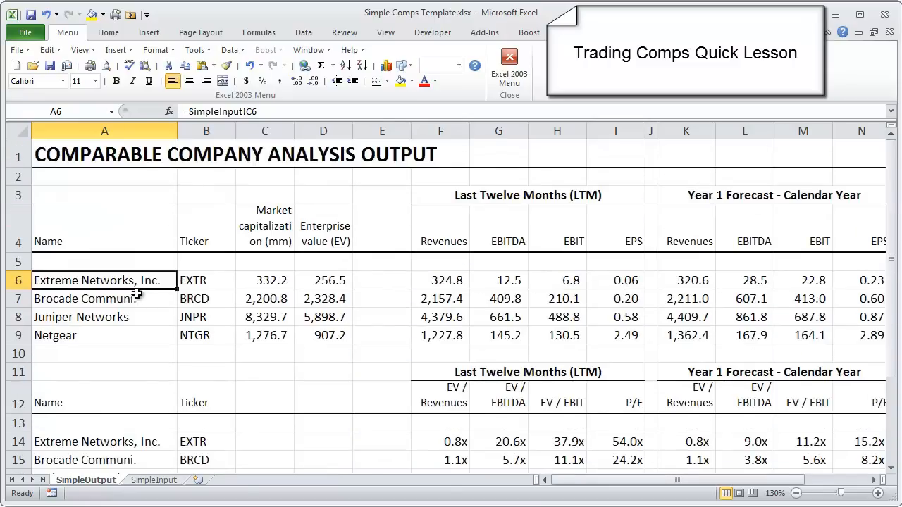
{"action": "mouse_move", "coordinate": [113, 303]}
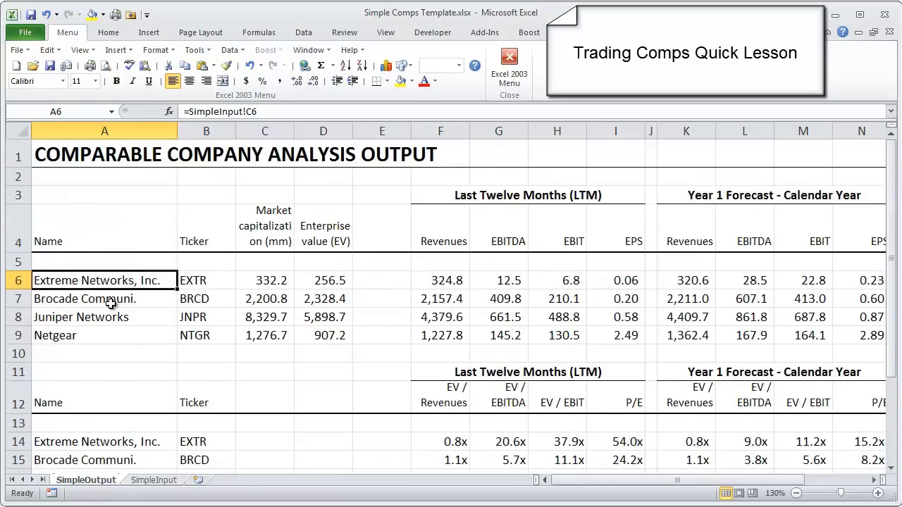
{"action": "left_click", "coordinate": [104, 299]}
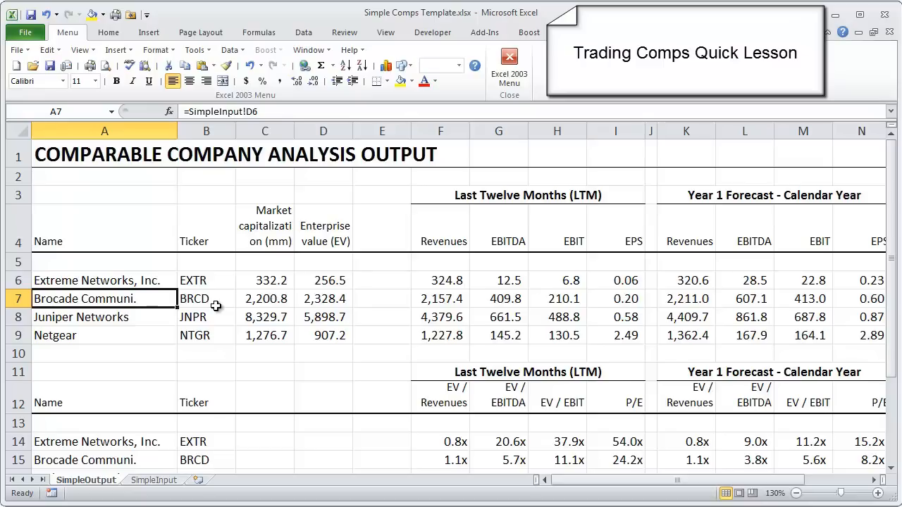
{"action": "left_click_drag", "start_coordinate": [206, 280], "coordinate": [205, 336]}
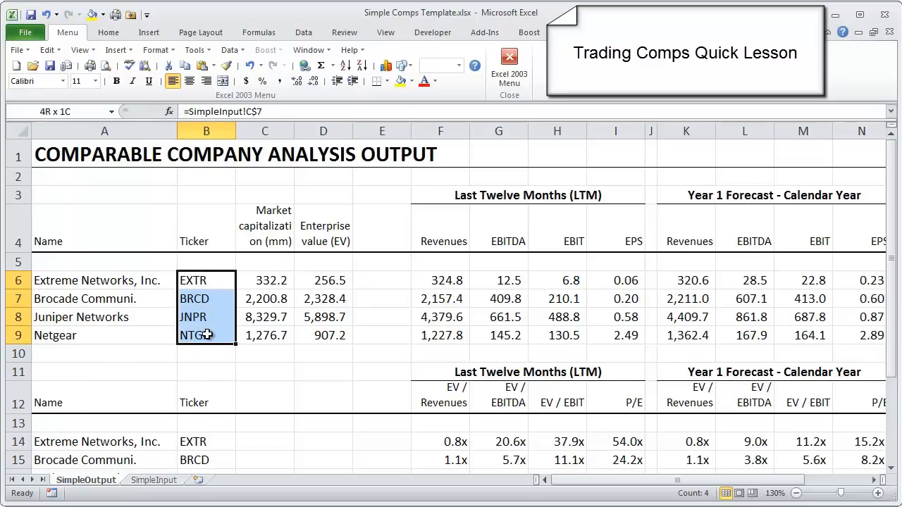
{"action": "left_click", "coordinate": [206, 281]}
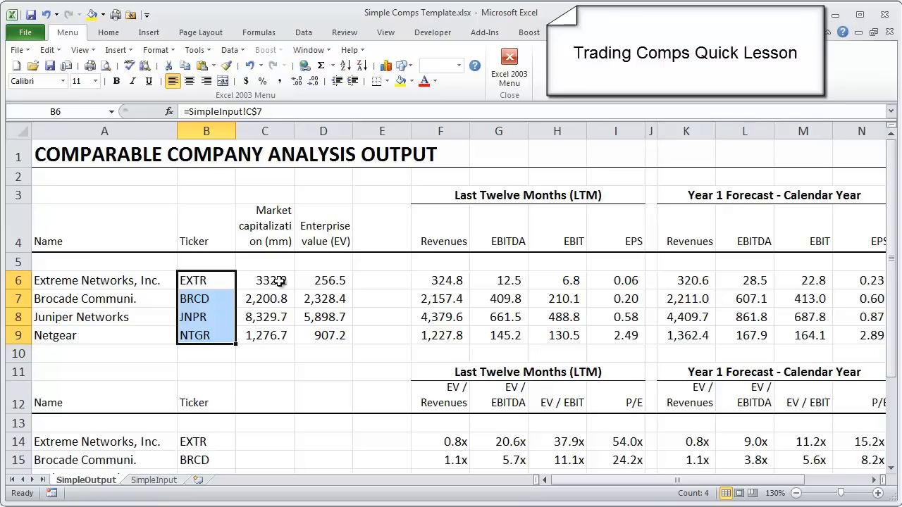
{"action": "mouse_move", "coordinate": [415, 275]}
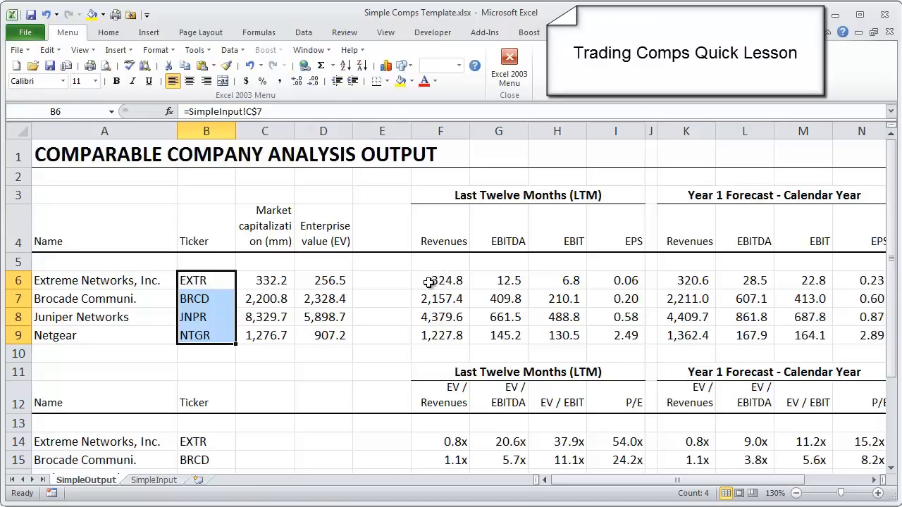
{"action": "left_click", "coordinate": [440, 281]}
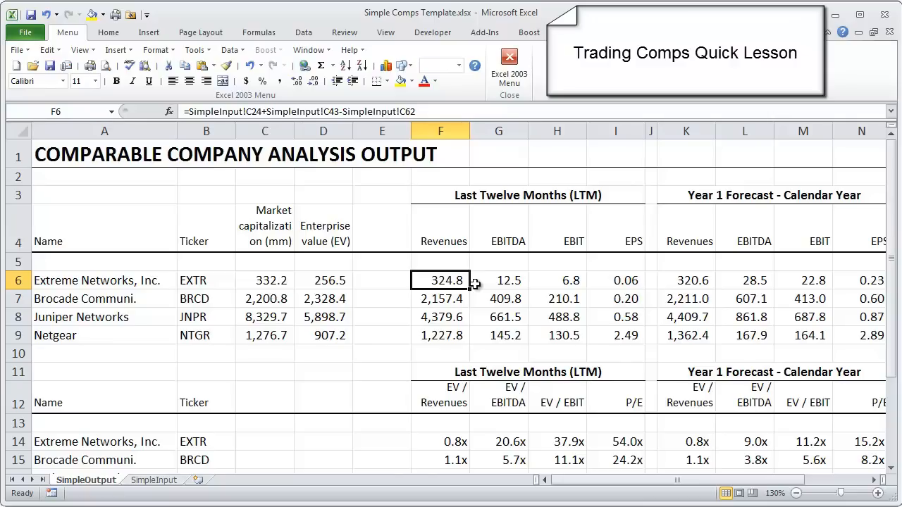
{"action": "left_click", "coordinate": [614, 280]}
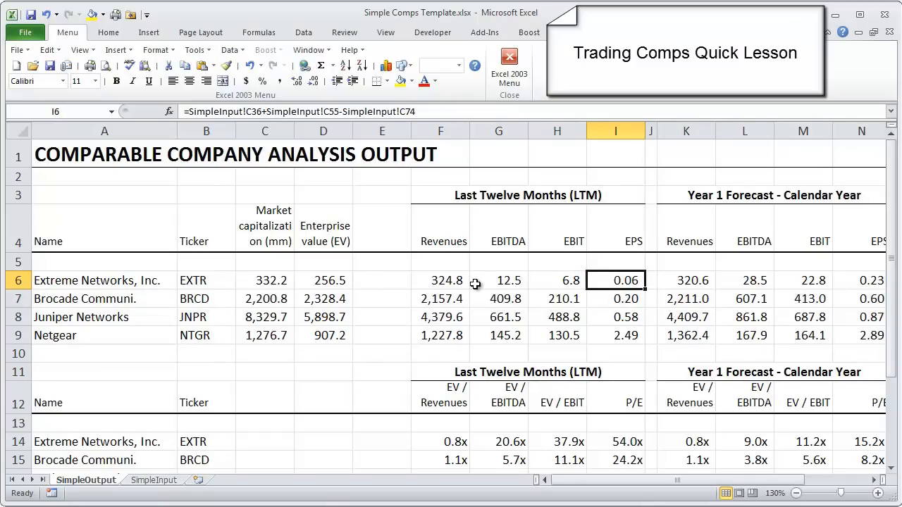
{"action": "left_click", "coordinate": [686, 280]}
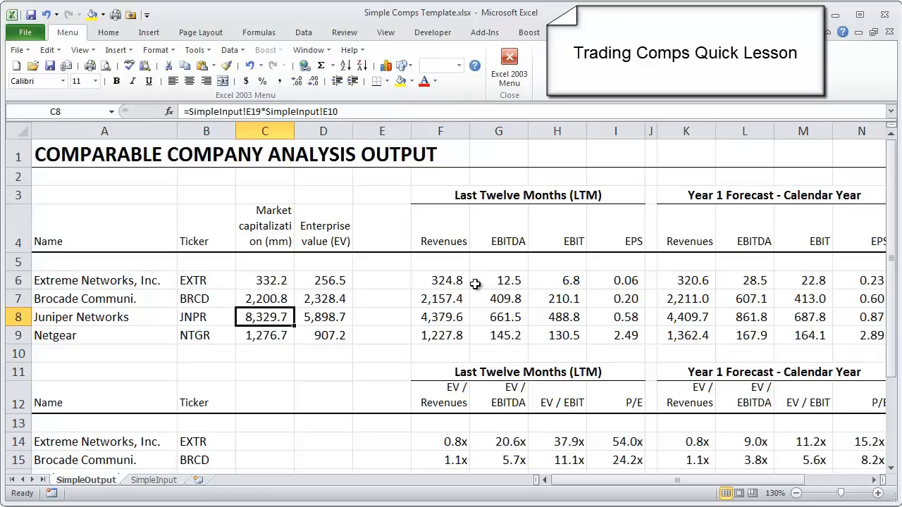
{"action": "left_click", "coordinate": [440, 316]}
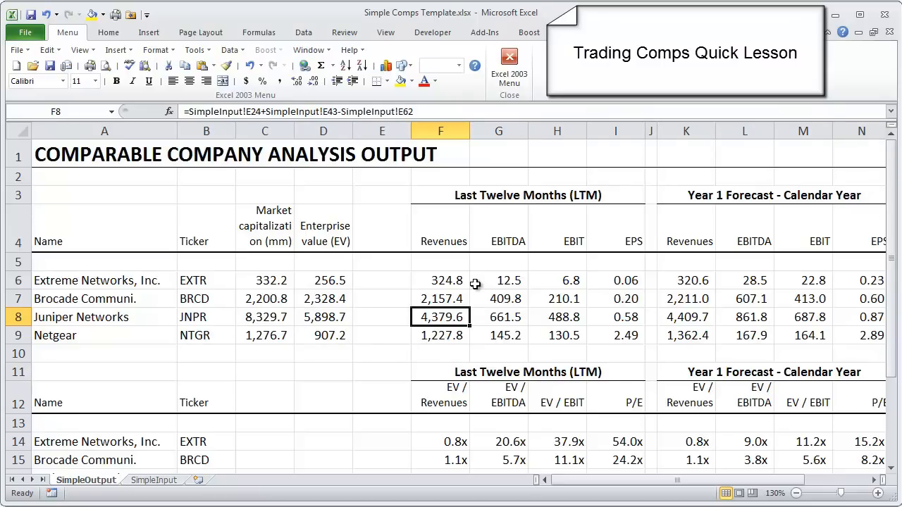
{"action": "left_click", "coordinate": [557, 315]}
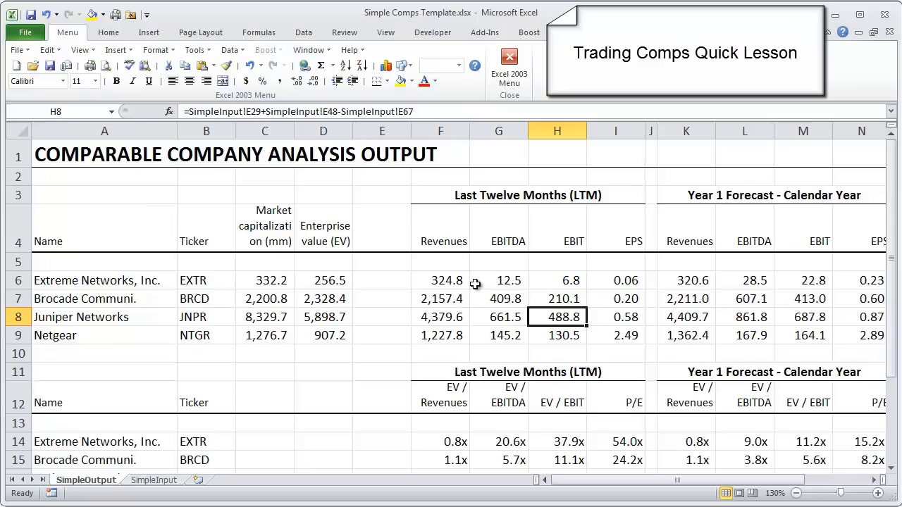
{"action": "left_click", "coordinate": [615, 316]}
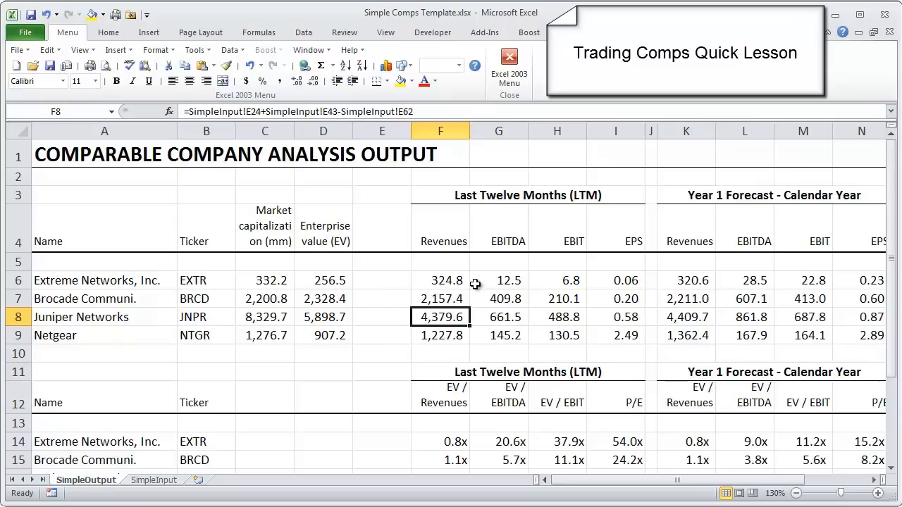
{"action": "left_click", "coordinate": [439, 280]}
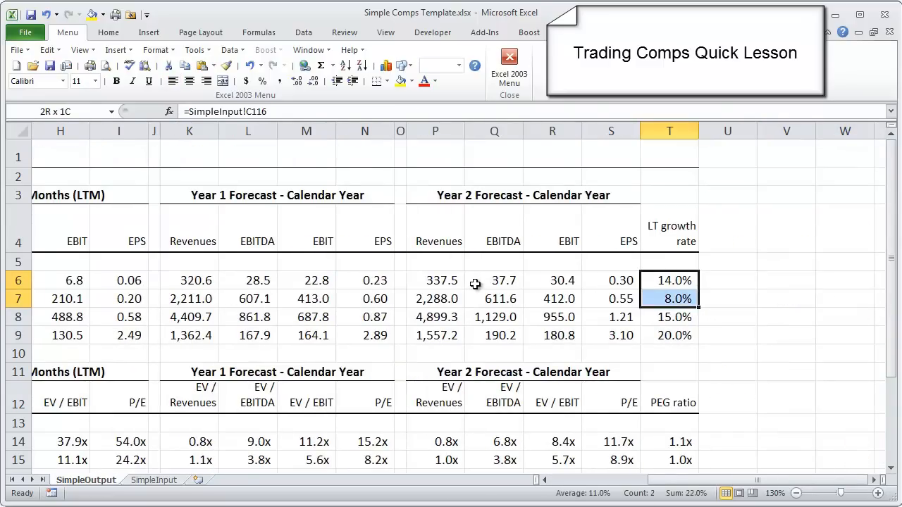
{"action": "left_click_drag", "start_coordinate": [668, 298], "coordinate": [668, 335]}
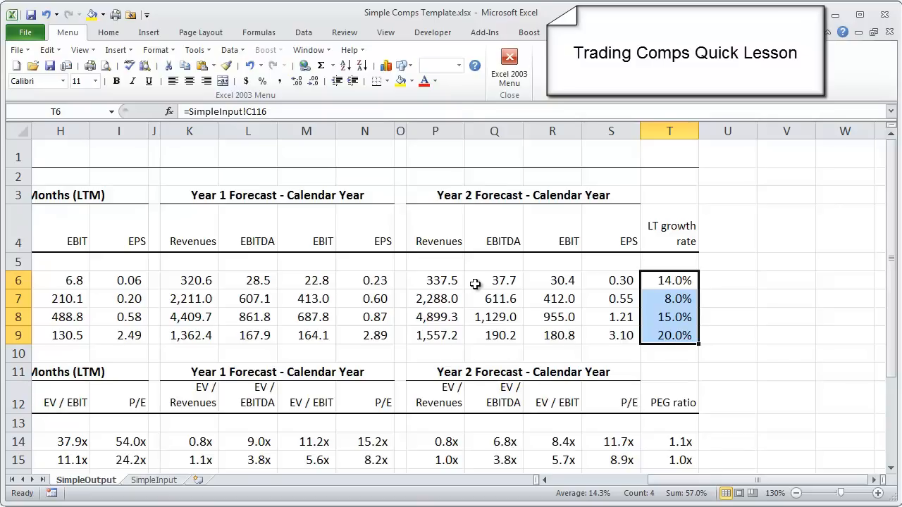
{"action": "mouse_move", "coordinate": [197, 279]}
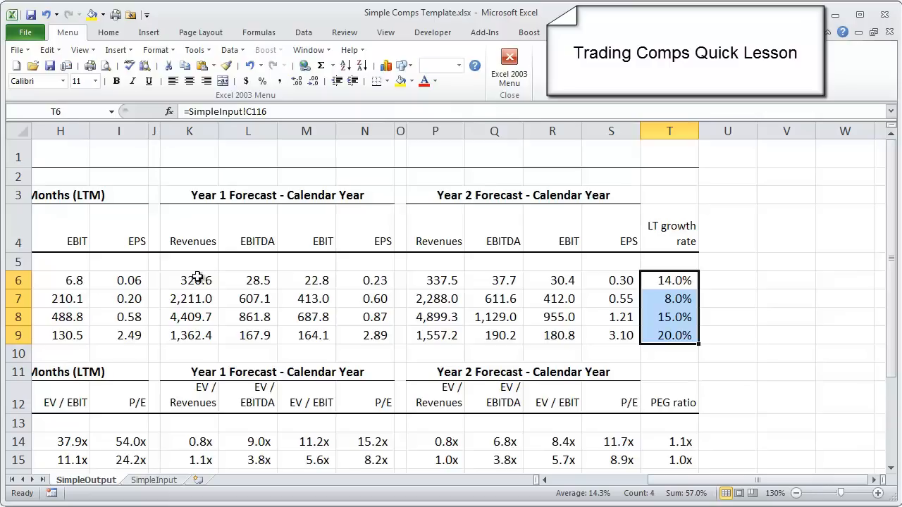
{"action": "left_click_drag", "start_coordinate": [189, 279], "coordinate": [612, 317]}
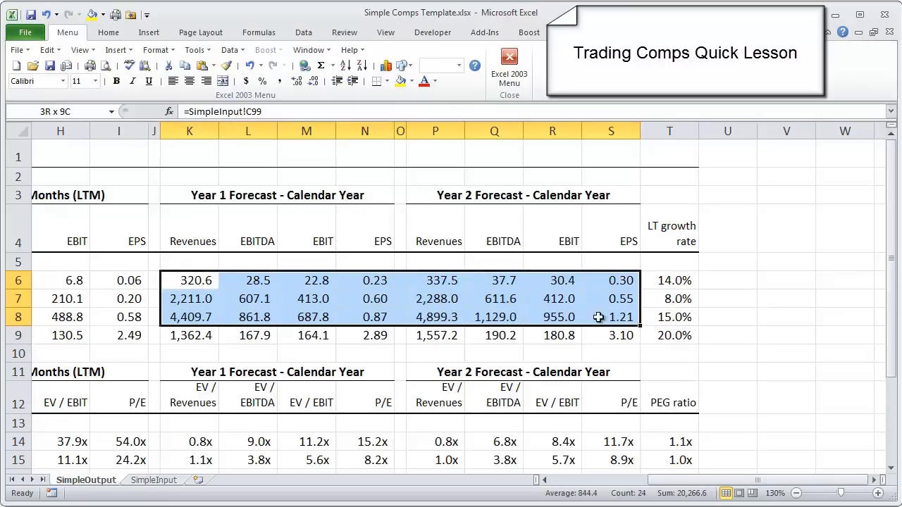
{"action": "left_click_drag", "start_coordinate": [191, 279], "coordinate": [620, 336]}
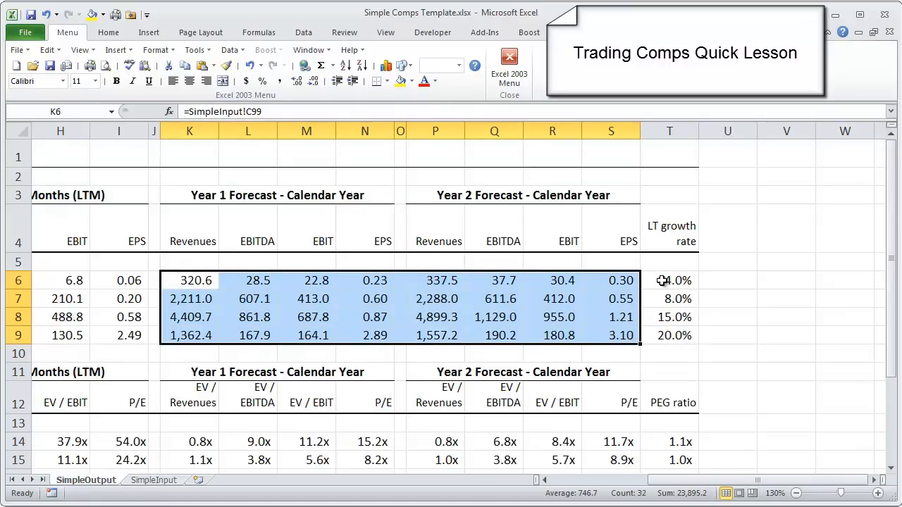
{"action": "left_click", "coordinate": [669, 280]}
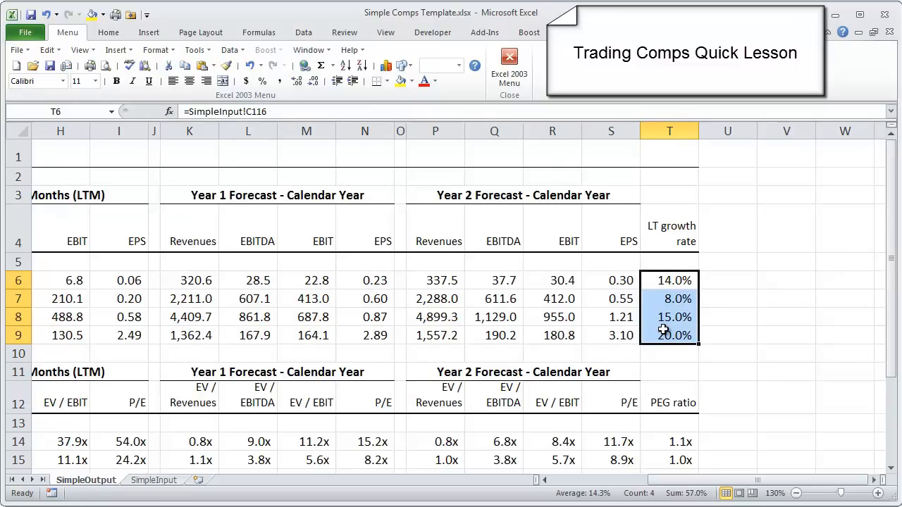
{"action": "mouse_move", "coordinate": [605, 296]}
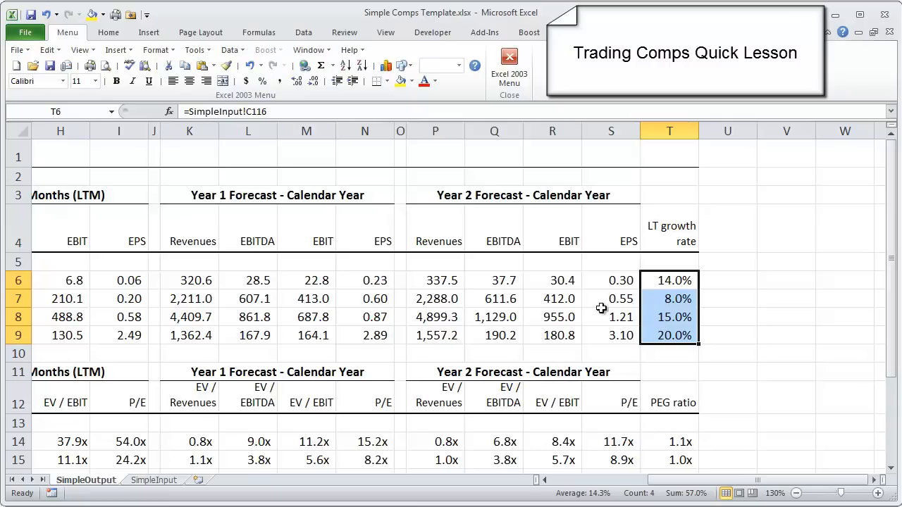
{"action": "left_click", "coordinate": [364, 316]}
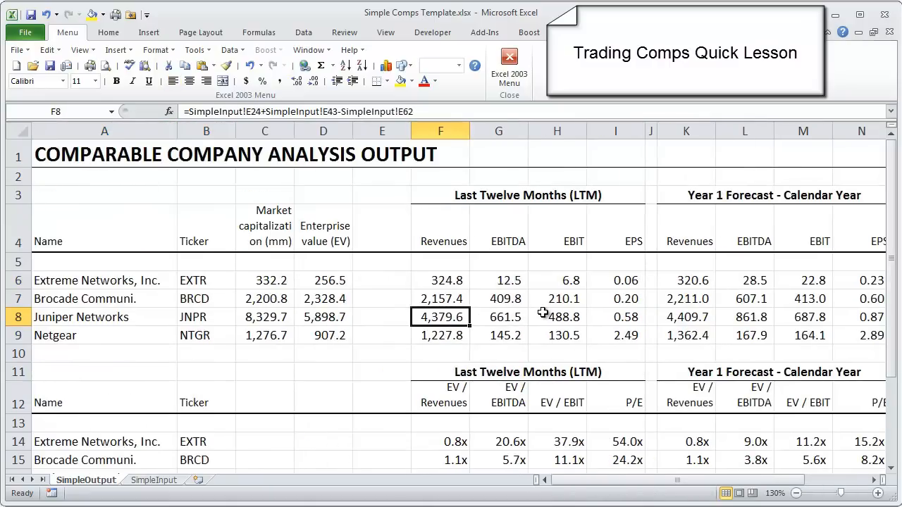
{"action": "left_click", "coordinate": [614, 336]}
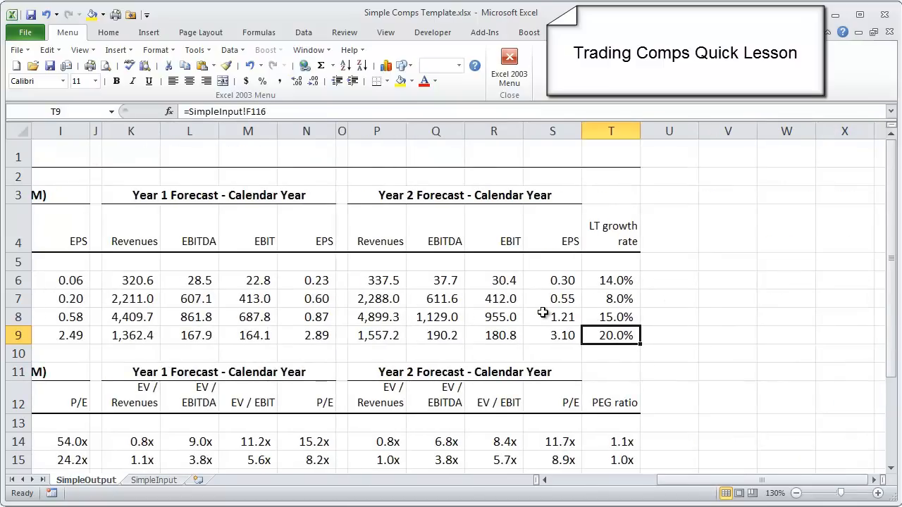
{"action": "left_click", "coordinate": [493, 336]}
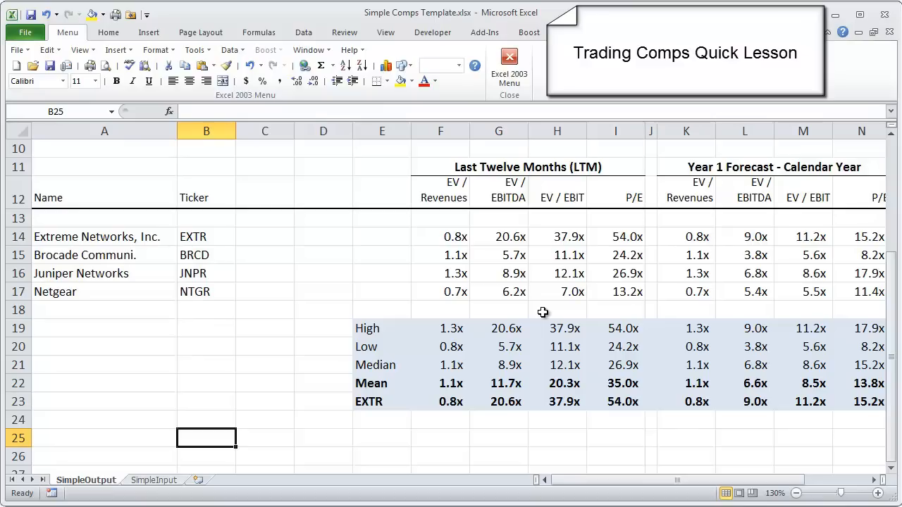
{"action": "left_click", "coordinate": [205, 310]}
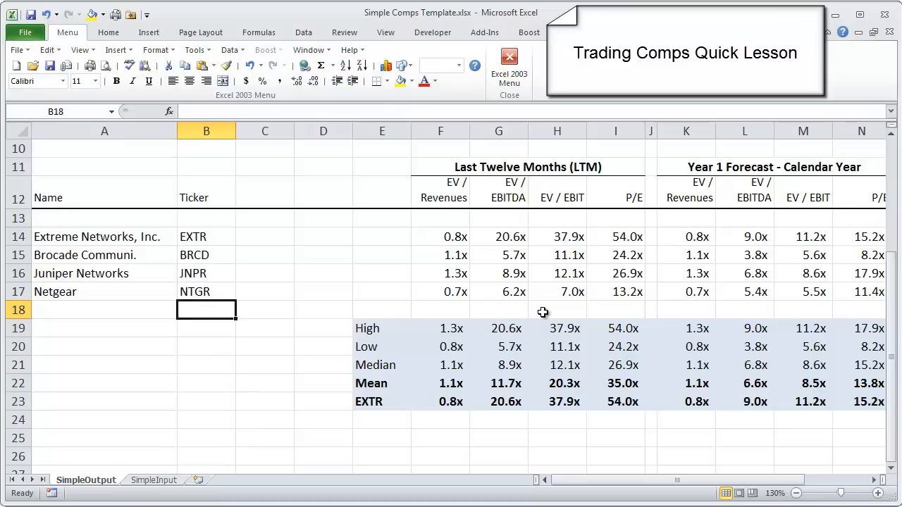
{"action": "left_click", "coordinate": [615, 310]}
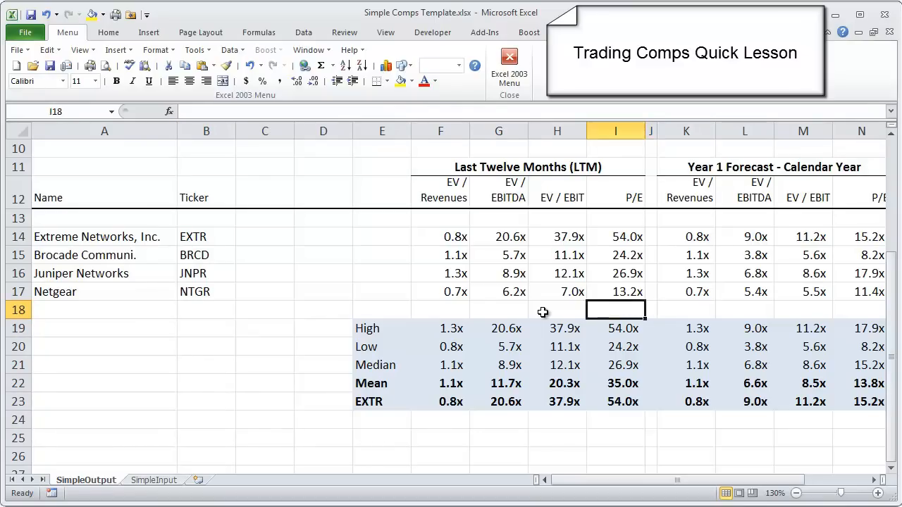
{"action": "left_click", "coordinate": [499, 310]}
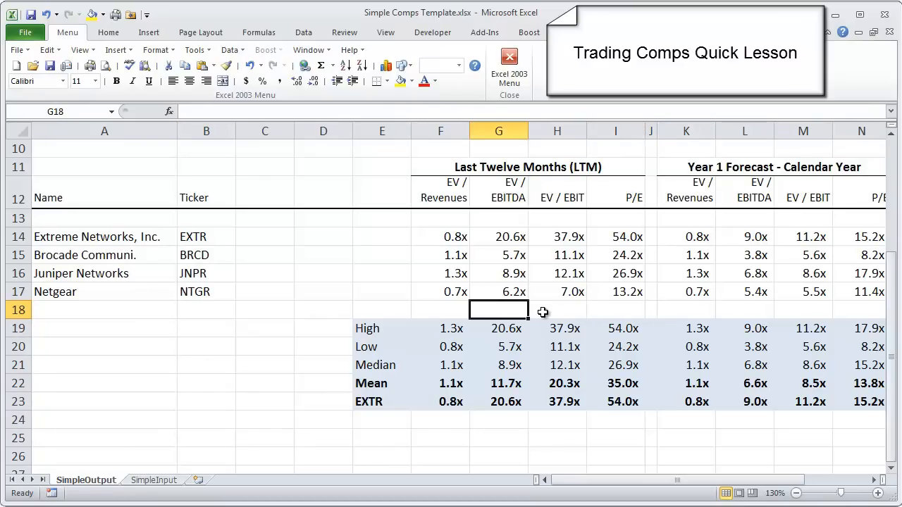
{"action": "scroll", "scroll_direction": "up", "scroll_amount": 3}
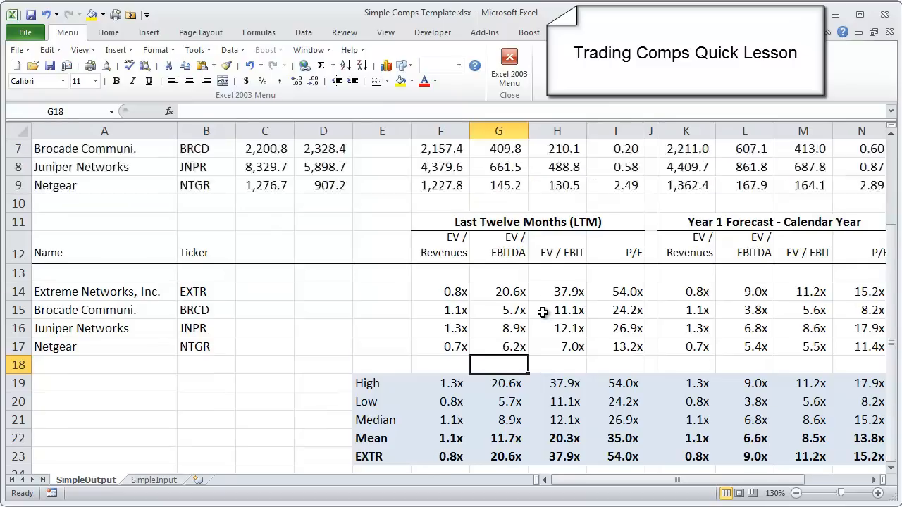
{"action": "scroll", "scroll_direction": "up", "scroll_amount": 3}
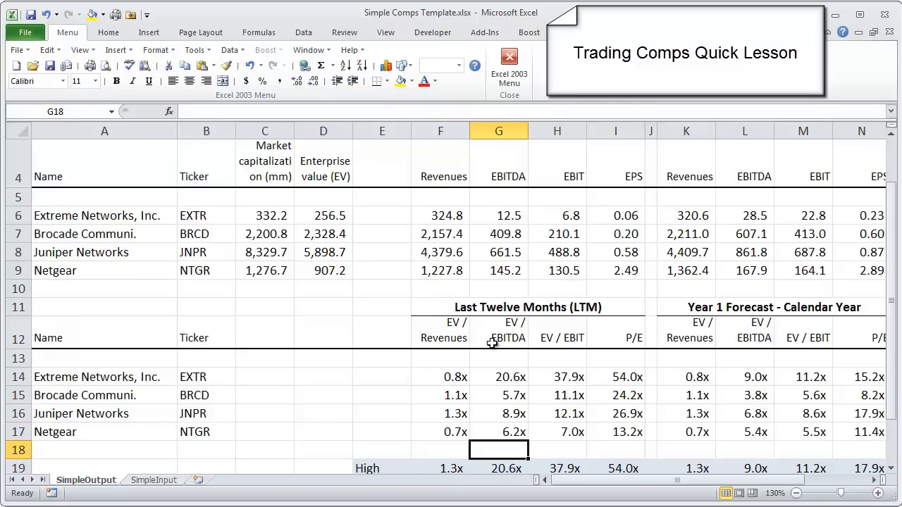
{"action": "mouse_move", "coordinate": [558, 339]}
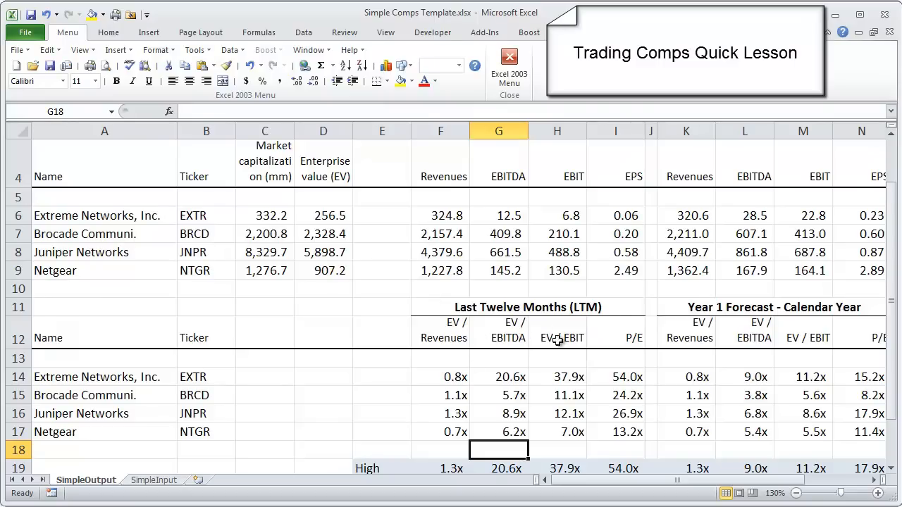
{"action": "mouse_move", "coordinate": [465, 388]}
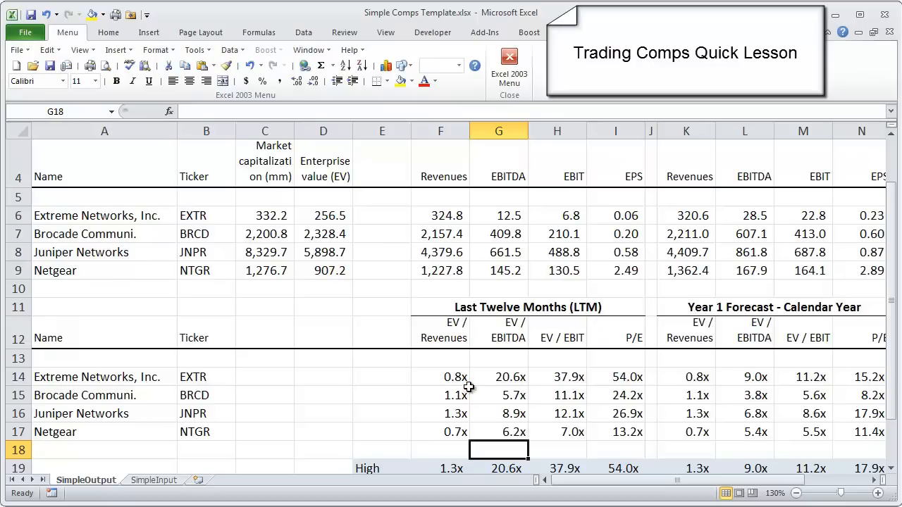
{"action": "mouse_move", "coordinate": [477, 405]}
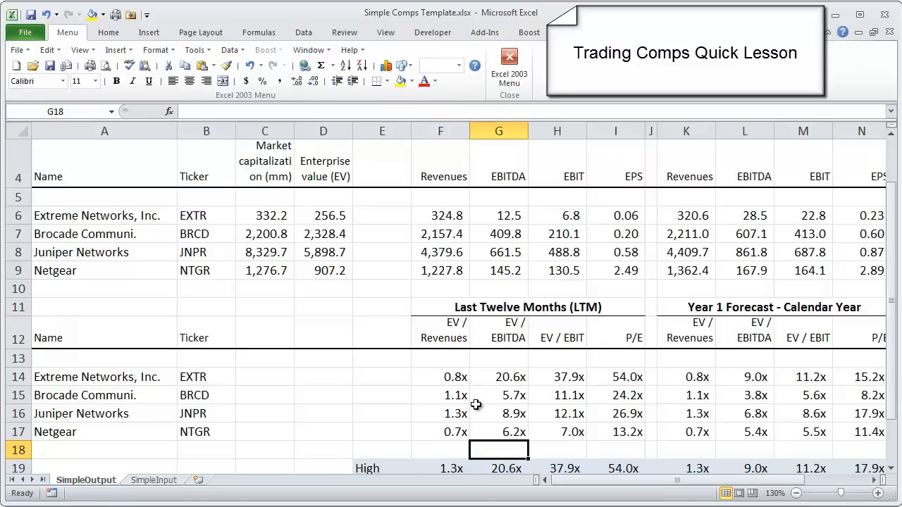
{"action": "scroll", "scroll_direction": "down", "scroll_amount": 3}
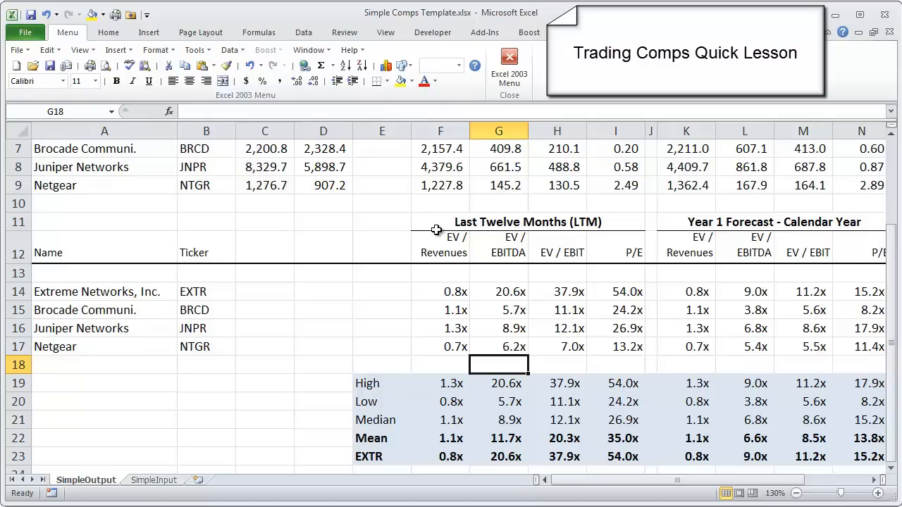
{"action": "mouse_move", "coordinate": [471, 290]}
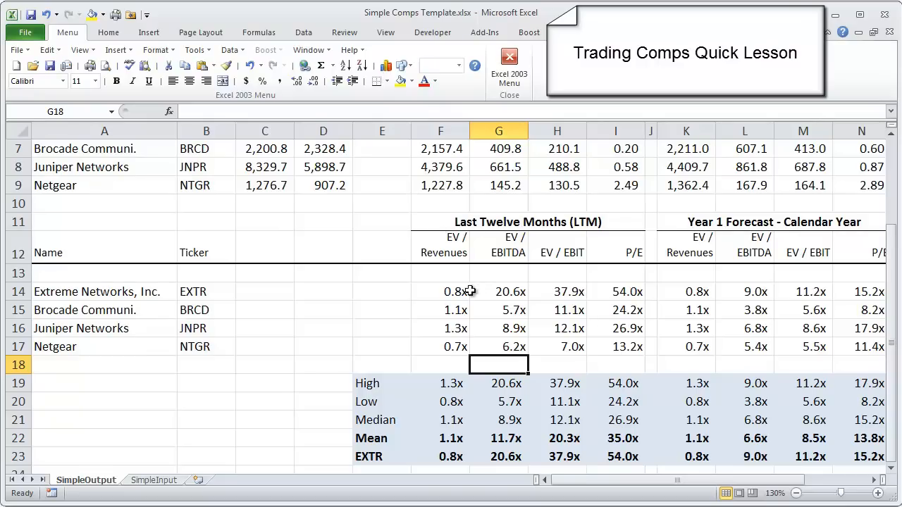
{"action": "mouse_move", "coordinate": [436, 295]}
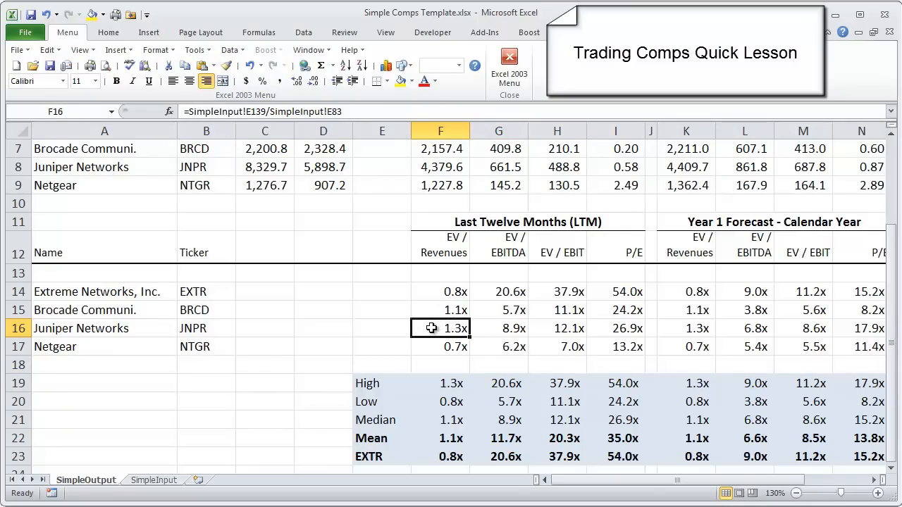
{"action": "mouse_move", "coordinate": [425, 290]}
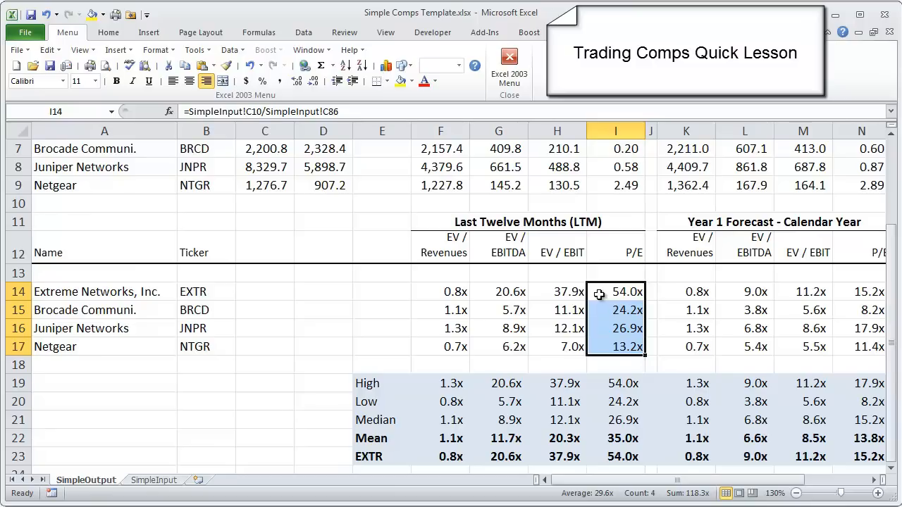
{"action": "left_click", "coordinate": [615, 346]}
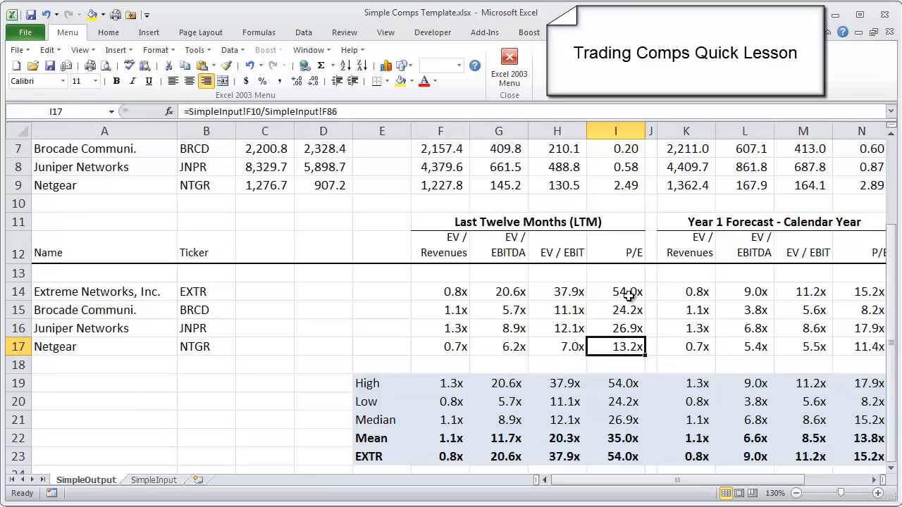
{"action": "left_click", "coordinate": [615, 291]}
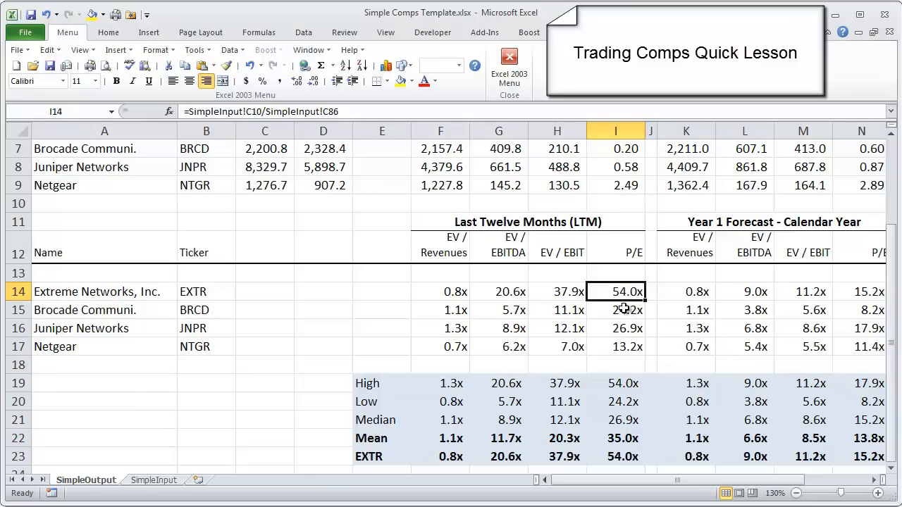
{"action": "mouse_move", "coordinate": [629, 307]}
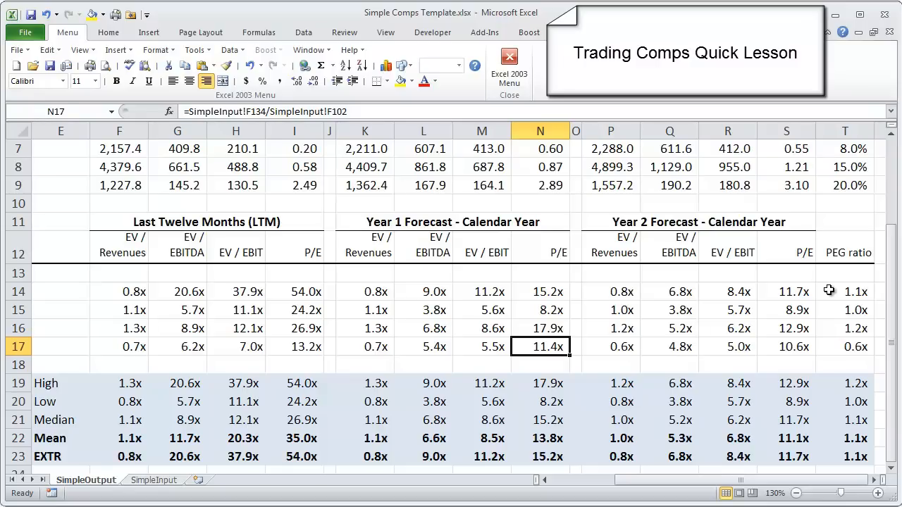
{"action": "mouse_move", "coordinate": [820, 296]}
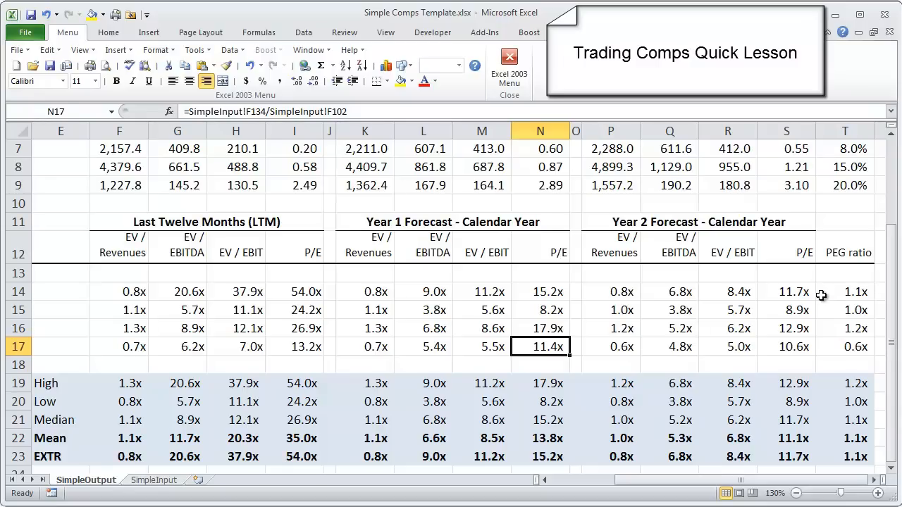
{"action": "left_click", "coordinate": [844, 291]}
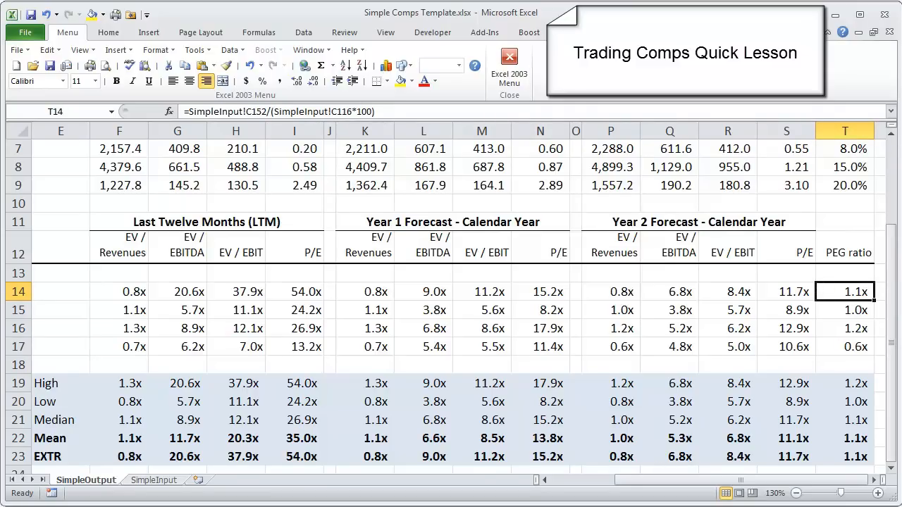
{"action": "scroll", "scroll_direction": "up", "scroll_amount": 3}
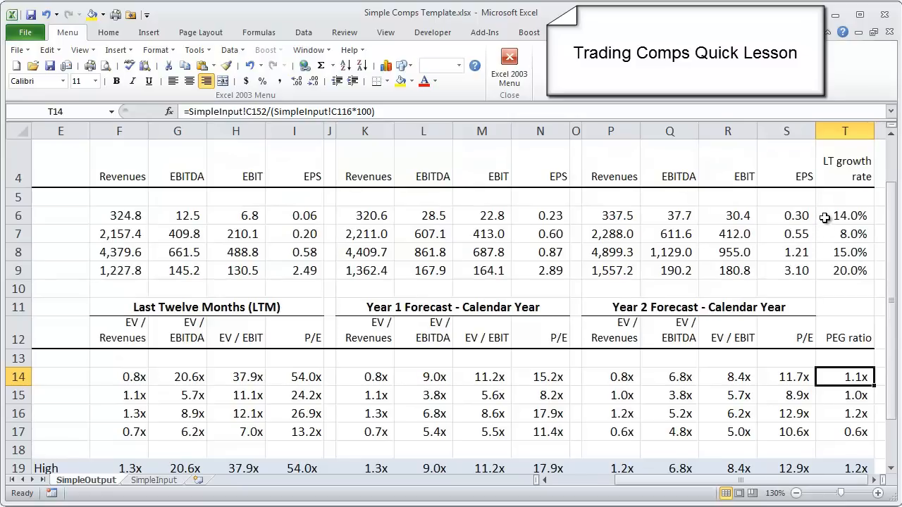
{"action": "mouse_move", "coordinate": [460, 332]}
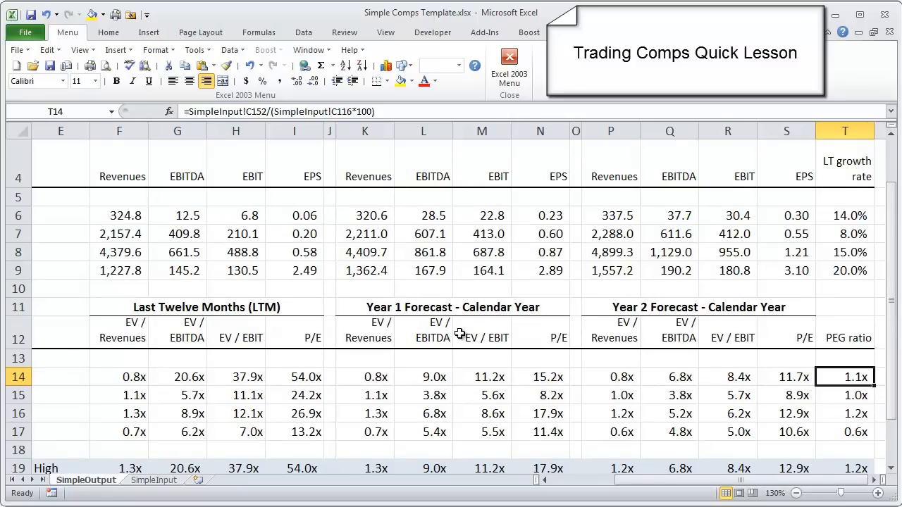
{"action": "mouse_move", "coordinate": [647, 308]}
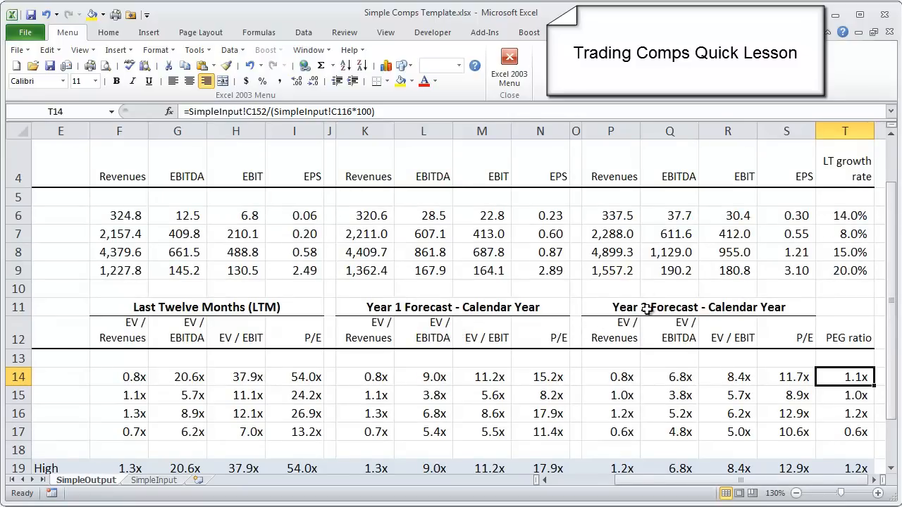
{"action": "mouse_move", "coordinate": [829, 275]}
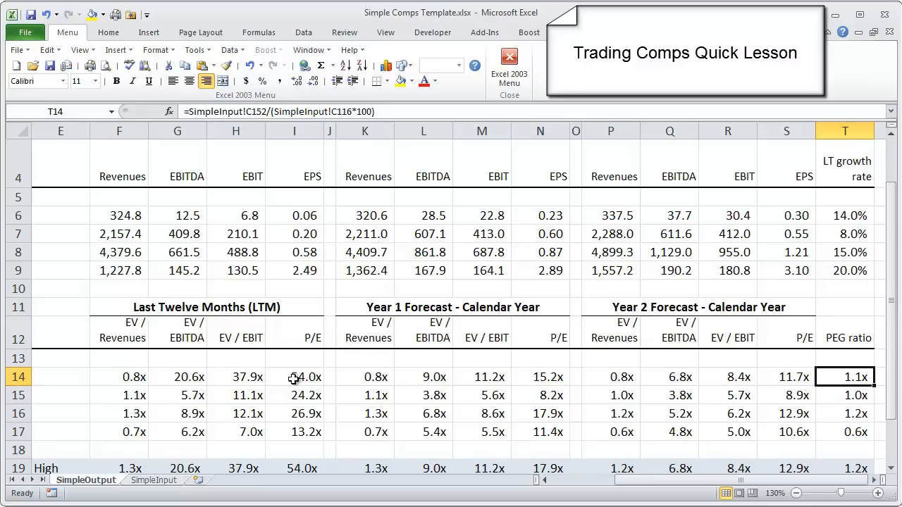
{"action": "mouse_move", "coordinate": [801, 254]}
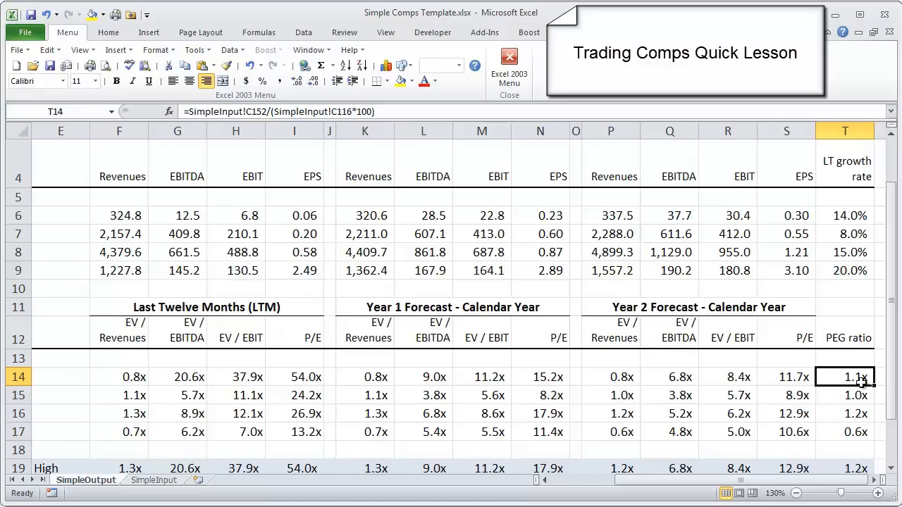
{"action": "mouse_move", "coordinate": [831, 389]}
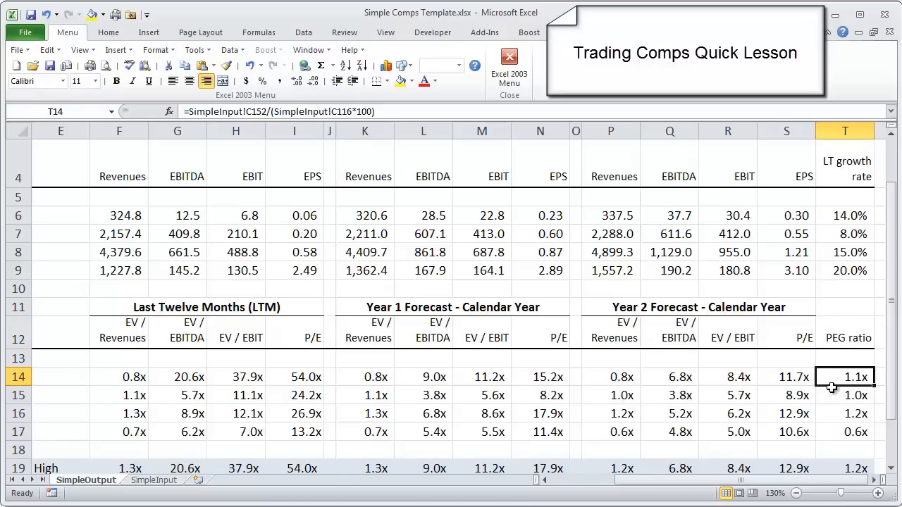
{"action": "scroll", "scroll_direction": "down", "scroll_amount": 3}
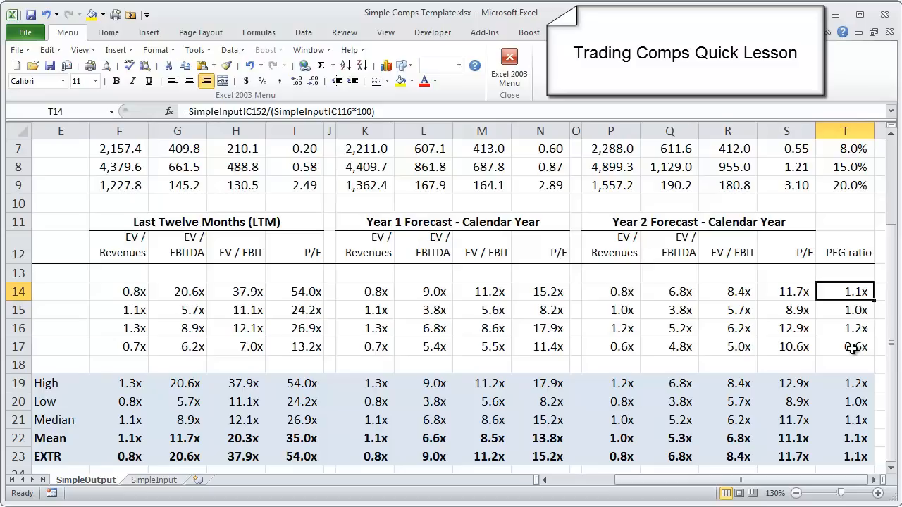
{"action": "left_click", "coordinate": [294, 346]}
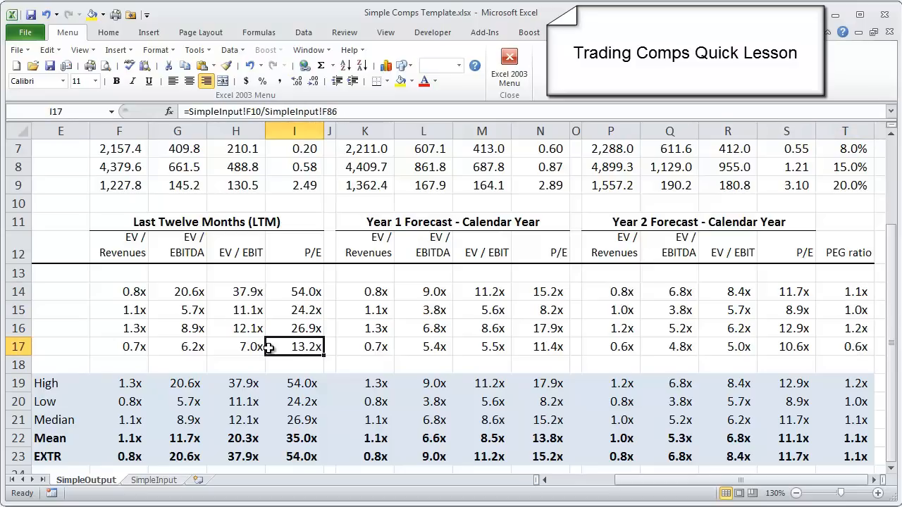
{"action": "mouse_move", "coordinate": [857, 172]}
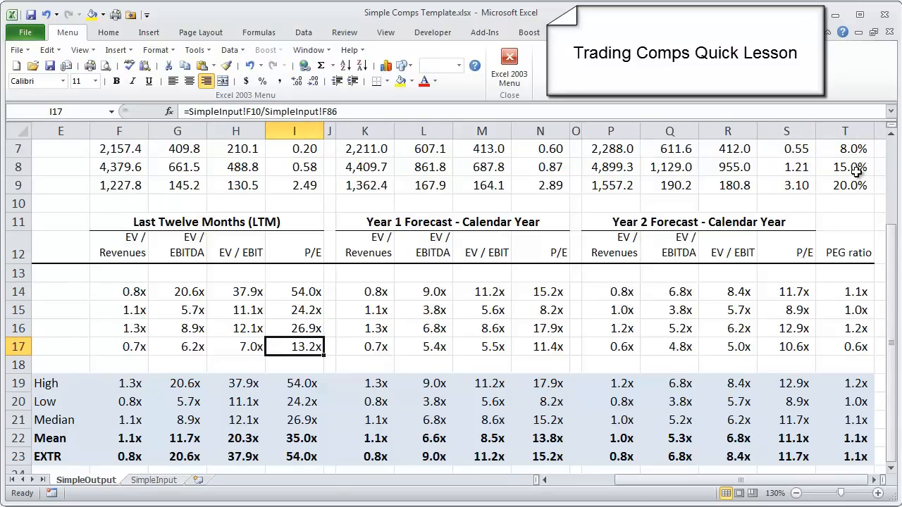
{"action": "left_click", "coordinate": [844, 186]}
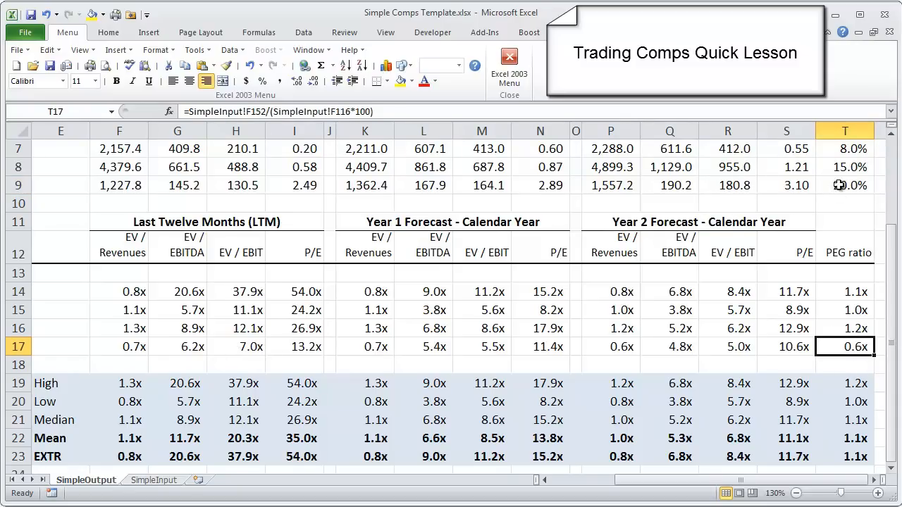
{"action": "mouse_move", "coordinate": [834, 189]}
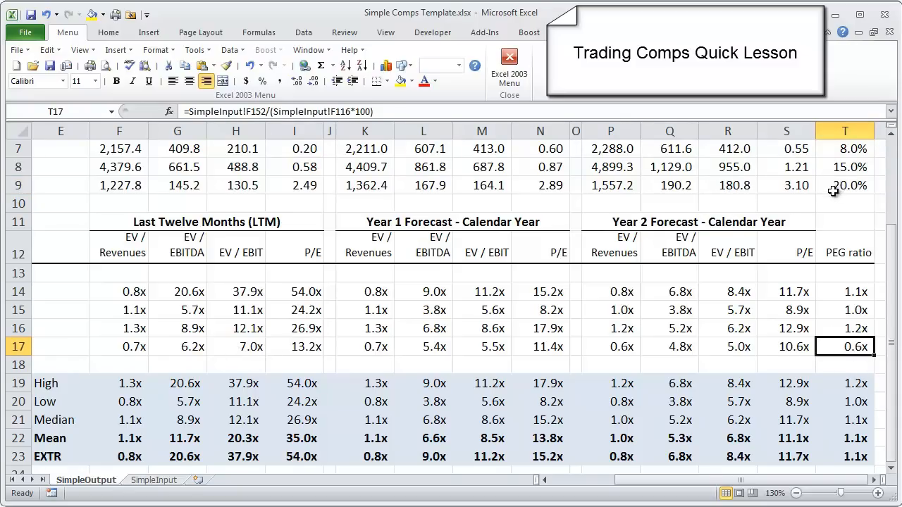
{"action": "mouse_move", "coordinate": [292, 352]}
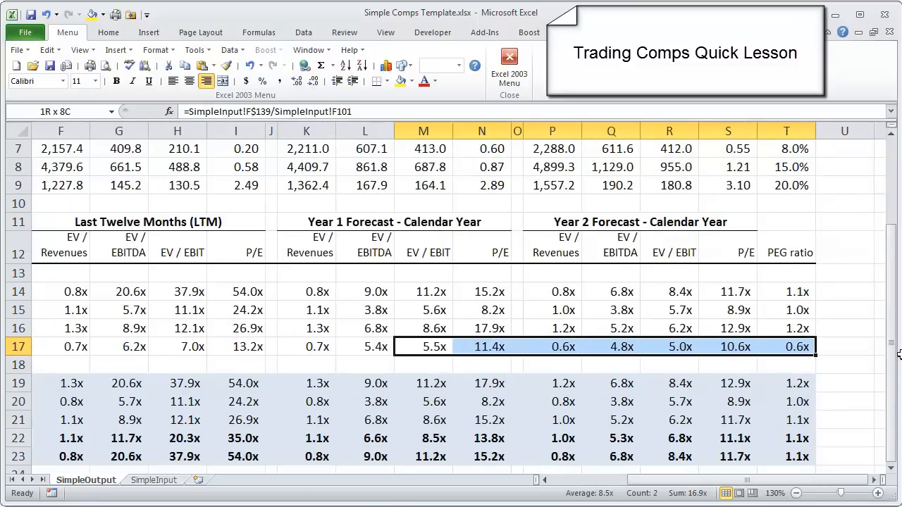
{"action": "left_click", "coordinate": [423, 347]}
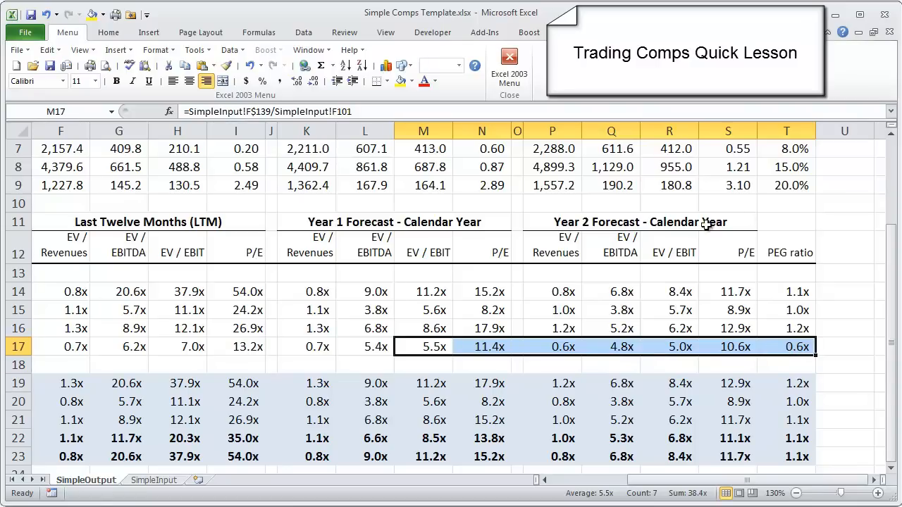
{"action": "mouse_move", "coordinate": [784, 194]}
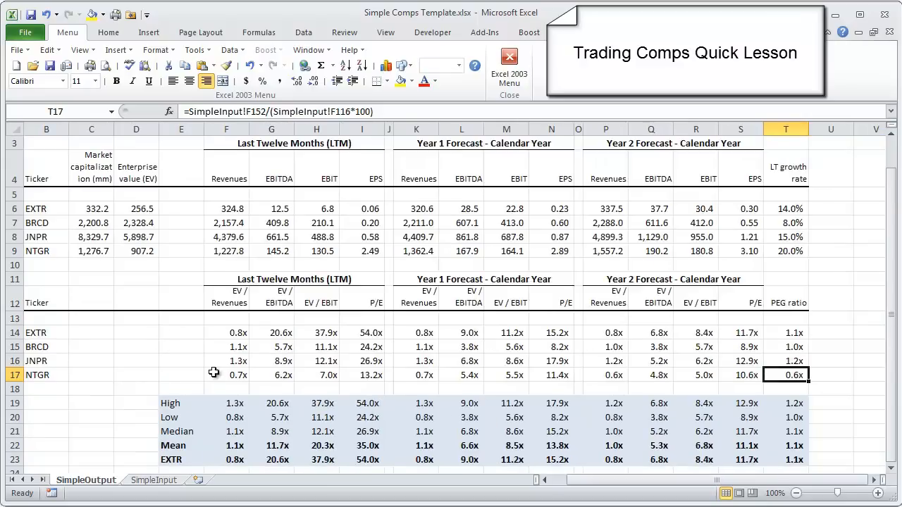
{"action": "mouse_move", "coordinate": [79, 375]}
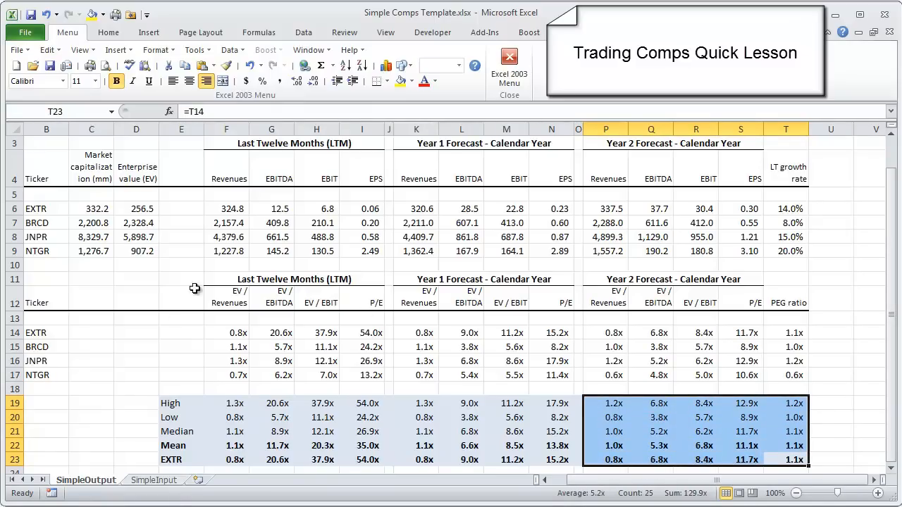
{"action": "mouse_move", "coordinate": [355, 350]}
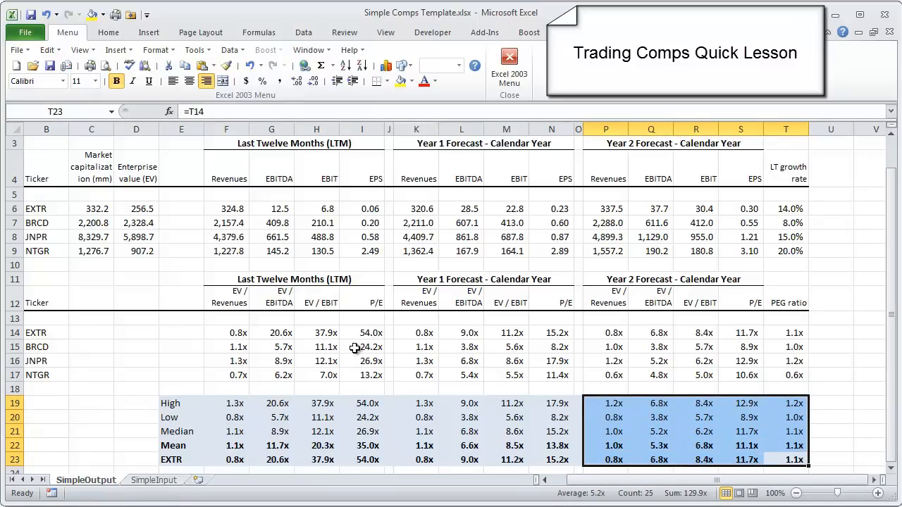
{"action": "mouse_move", "coordinate": [338, 358]}
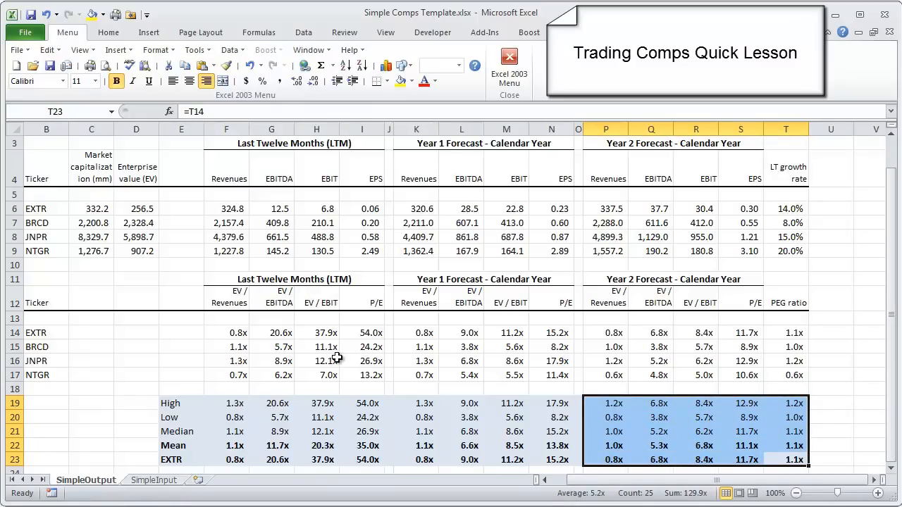